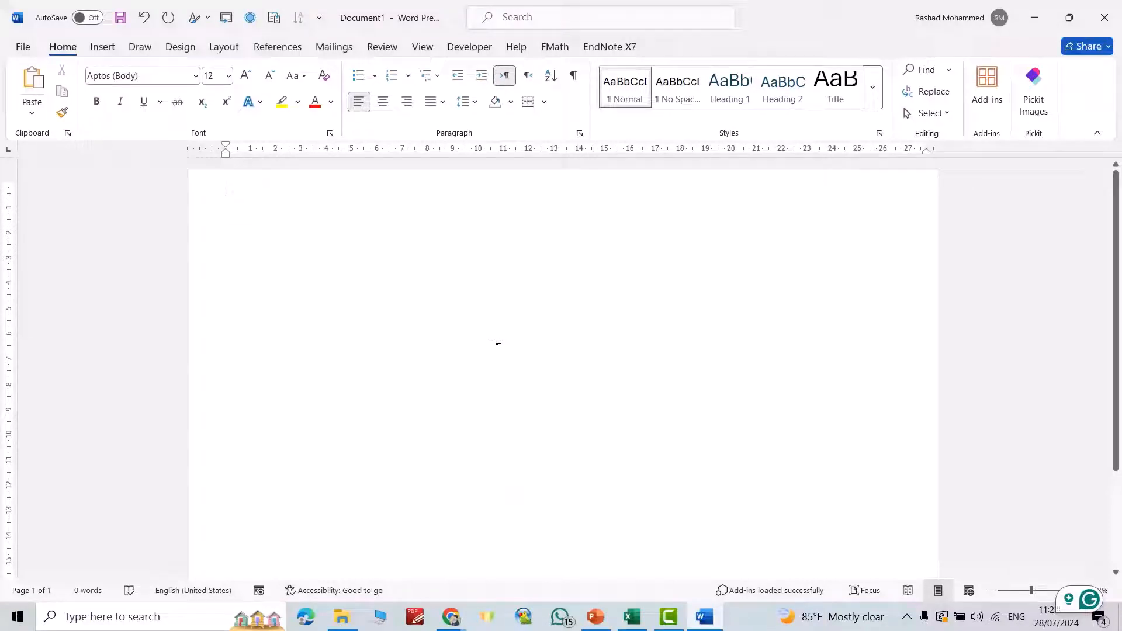
Switch to the Insert ribbon to reach the chart and illustration tools
{"action": "left_click", "coordinate": [102, 46]}
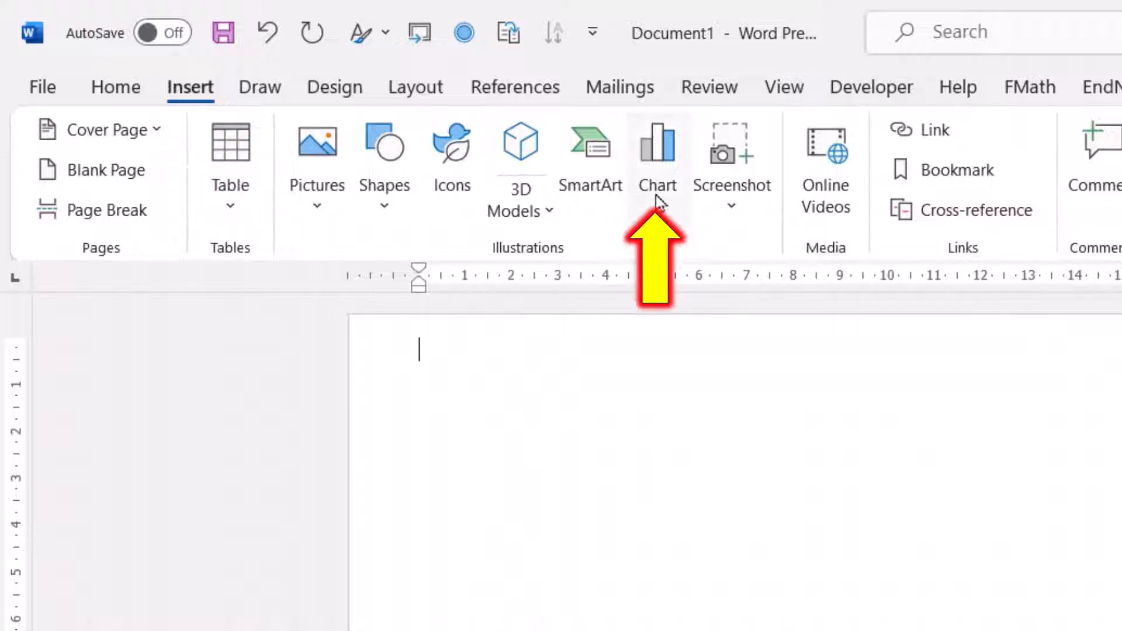
Browse the Insert Chart gallery, previewing line, area, sunburst and funnel types
{"action": "left_click", "coordinate": [656, 143]}
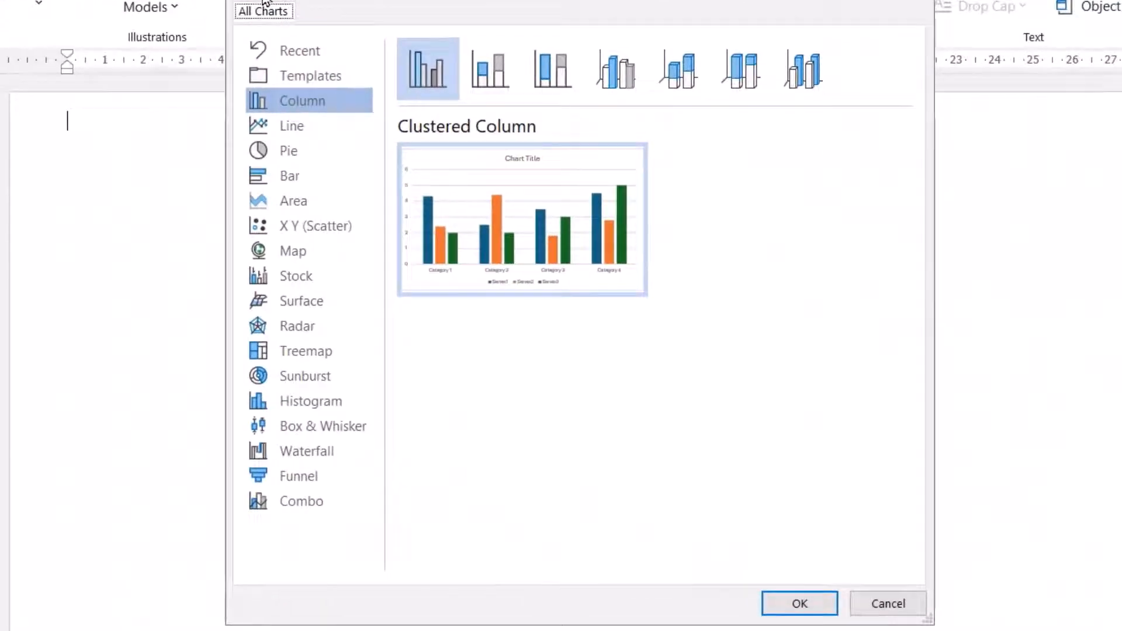
{"action": "left_click", "coordinate": [291, 125]}
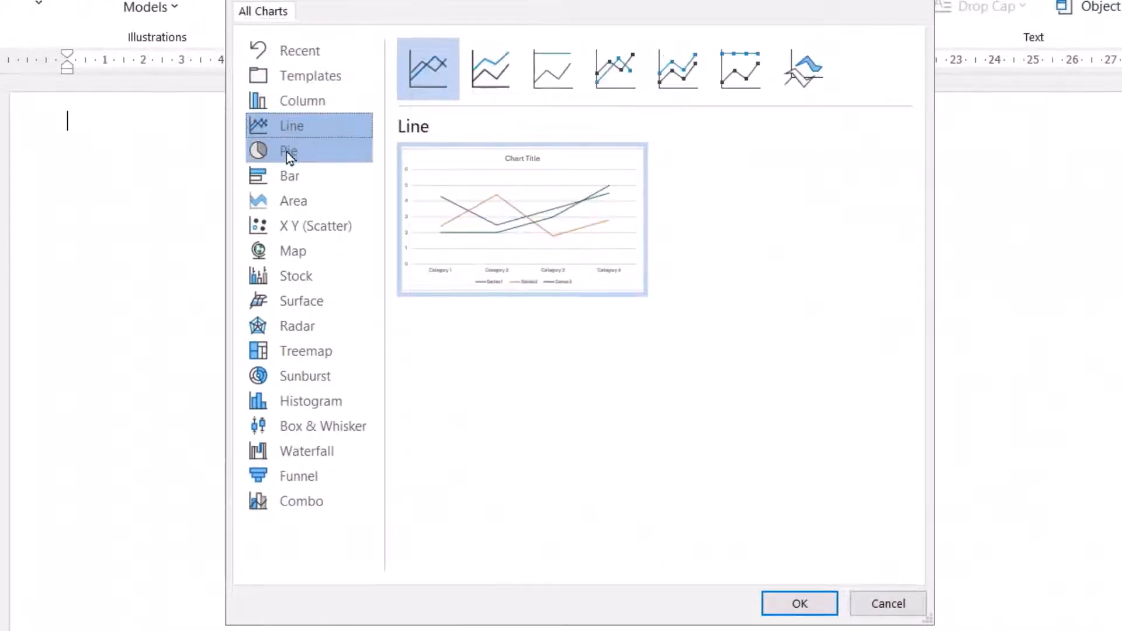
{"action": "left_click", "coordinate": [294, 200]}
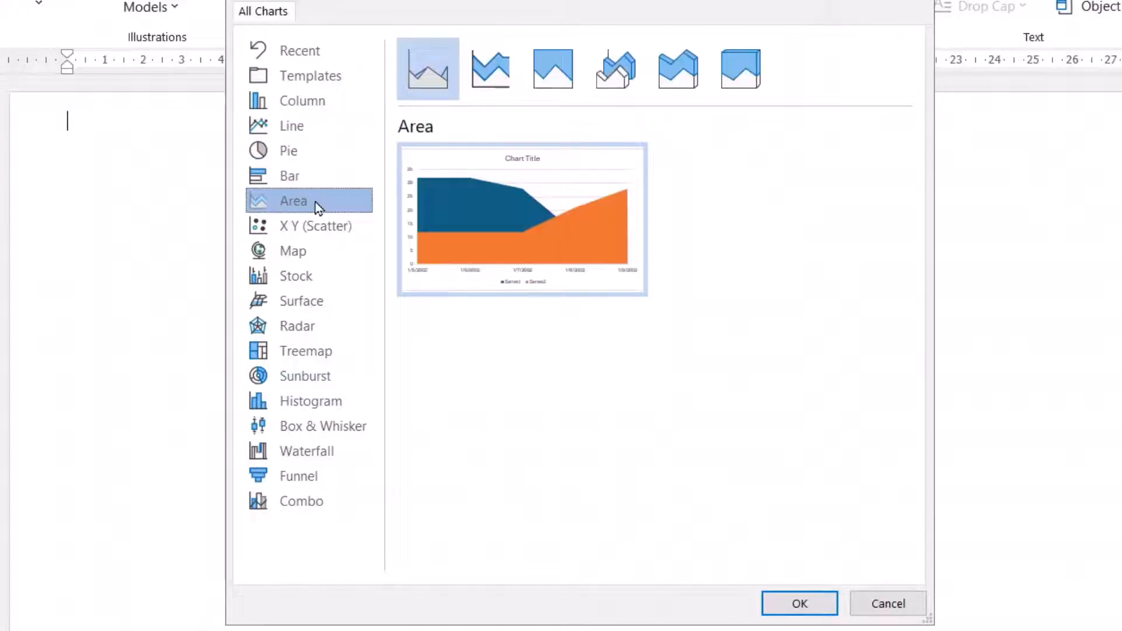
{"action": "left_click", "coordinate": [305, 376]}
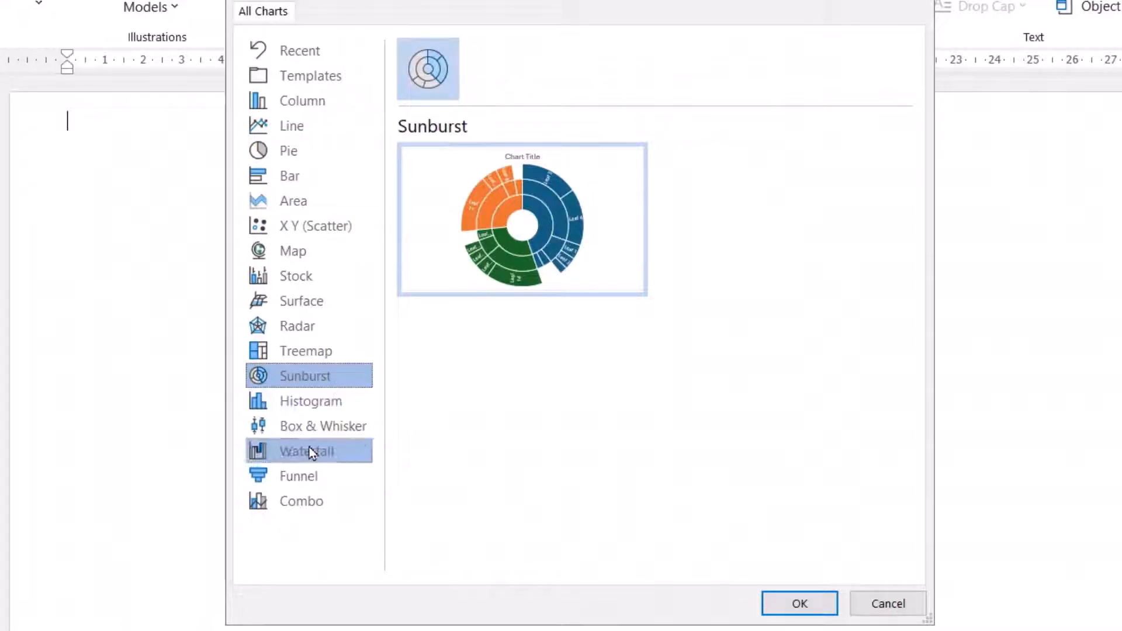
{"action": "left_click", "coordinate": [299, 476]}
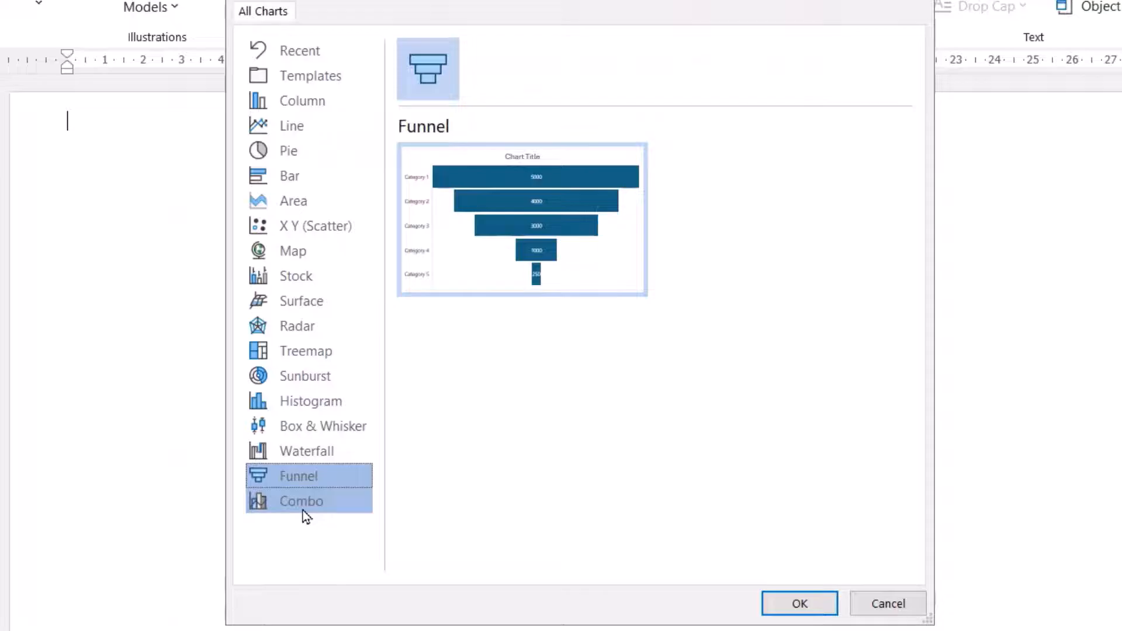
Return to Column charts, compare 3-D stacked, and choose the clustered column chart
{"action": "left_click", "coordinate": [302, 100]}
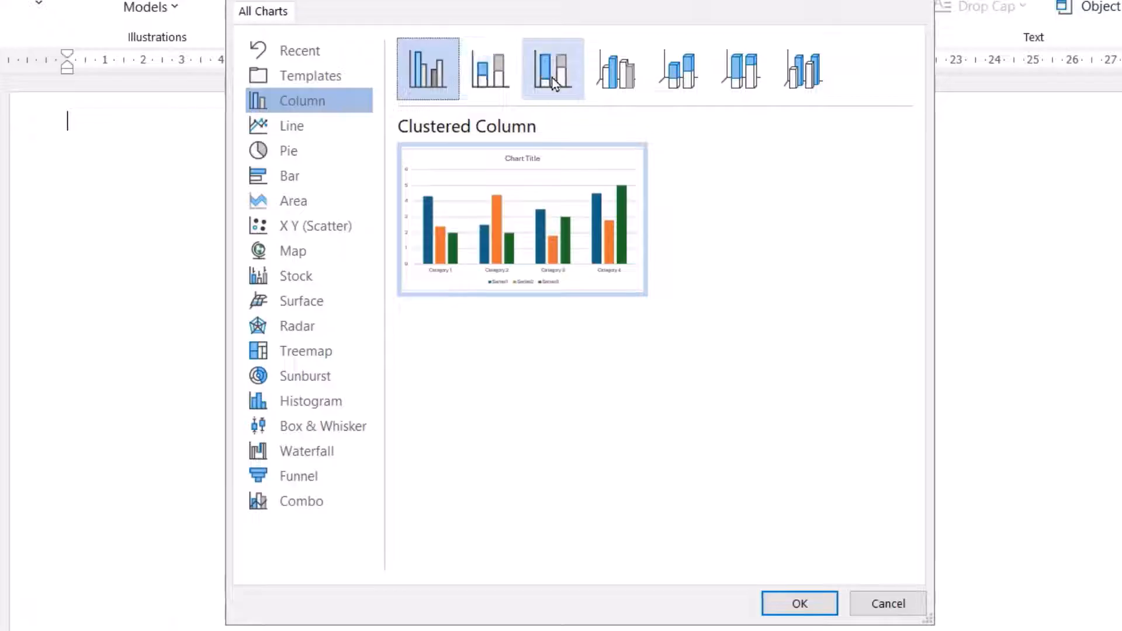
{"action": "left_click", "coordinate": [677, 69]}
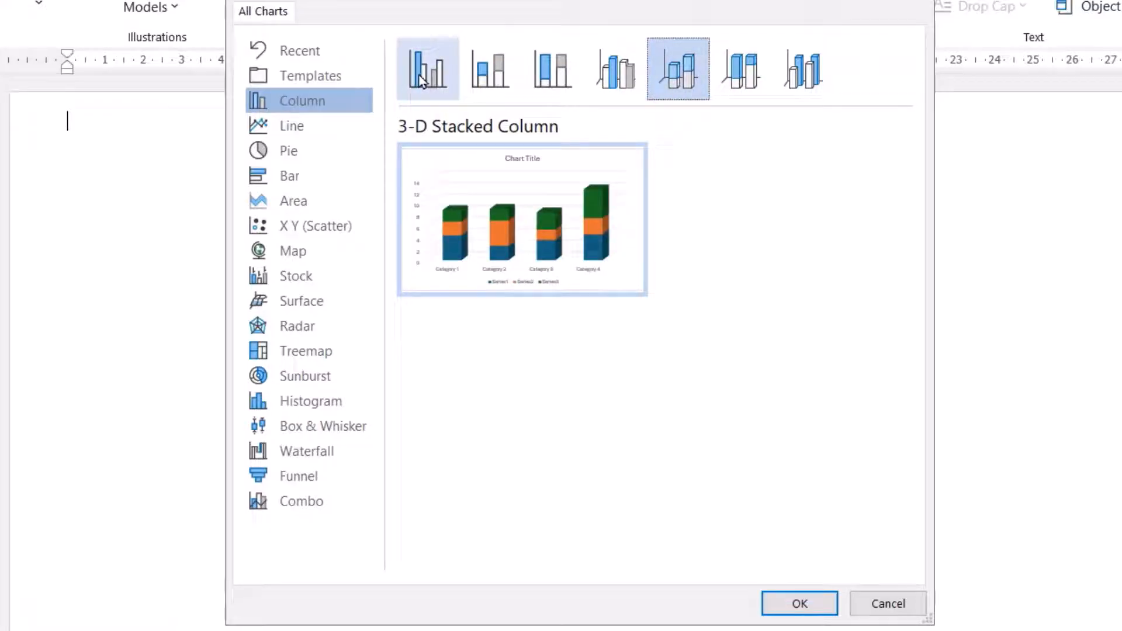
{"action": "left_click", "coordinate": [428, 69]}
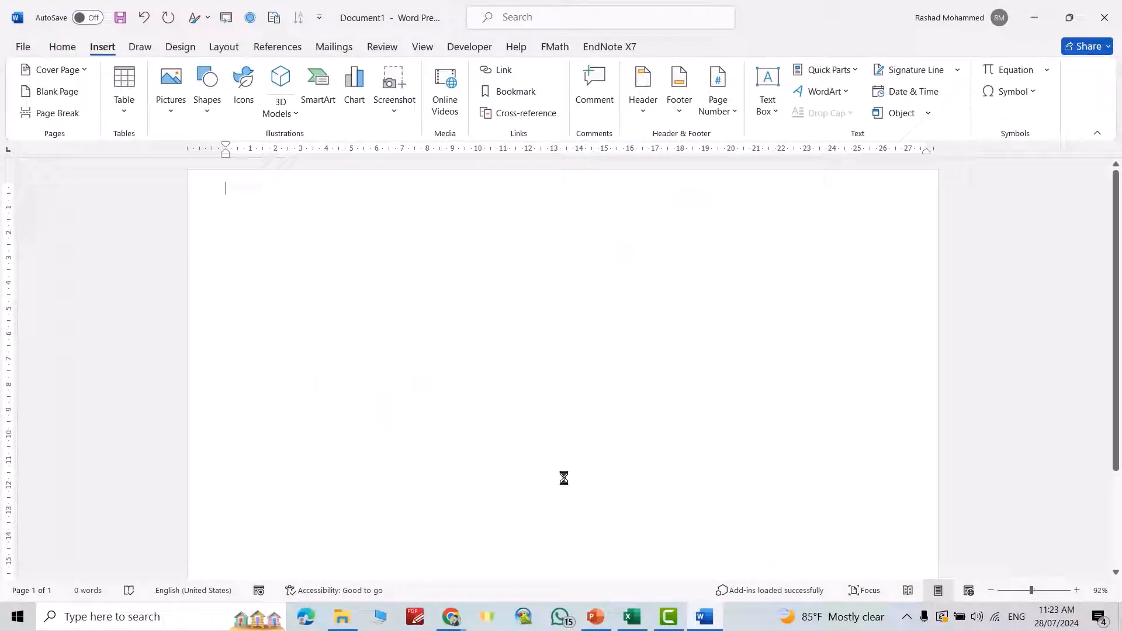
Insert the clustered column chart and add a fifth data row named 5 with values 5, 6, 2
{"action": "left_click", "coordinate": [353, 78]}
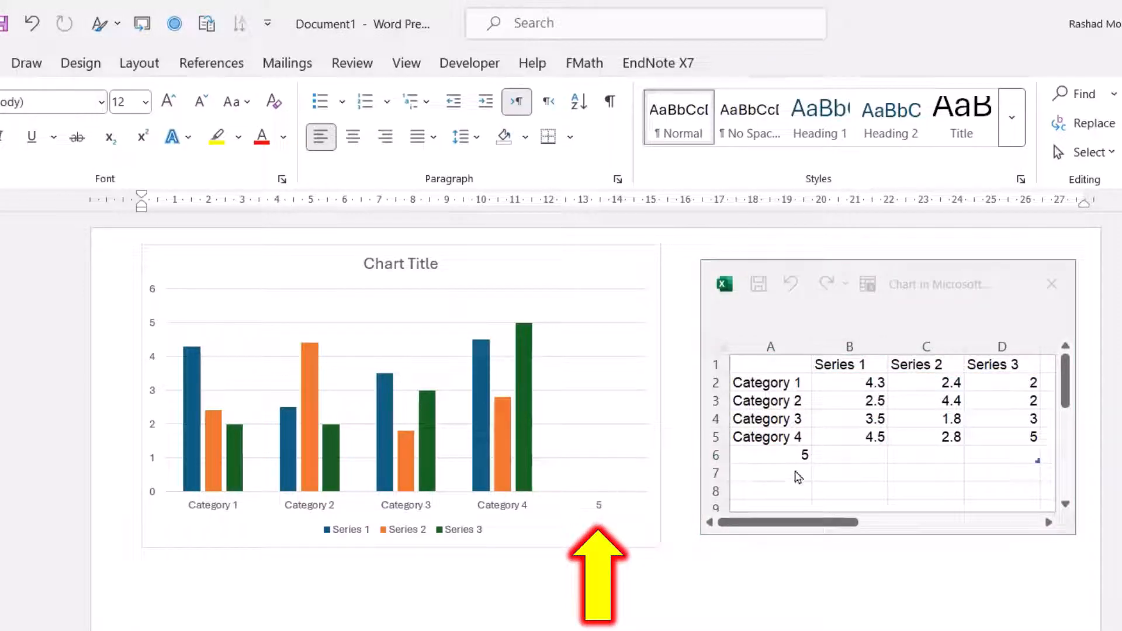
{"action": "type", "text": "5"}
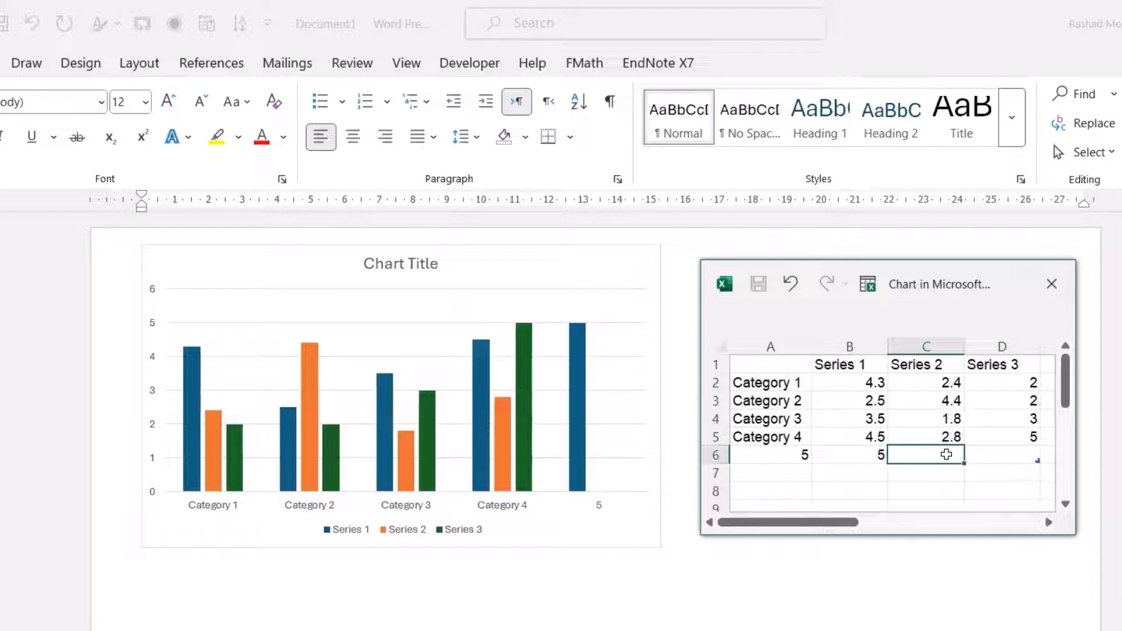
{"action": "type", "text": "6"}
{"action": "left_click", "coordinate": [1002, 455]}
{"action": "type", "text": "2"}
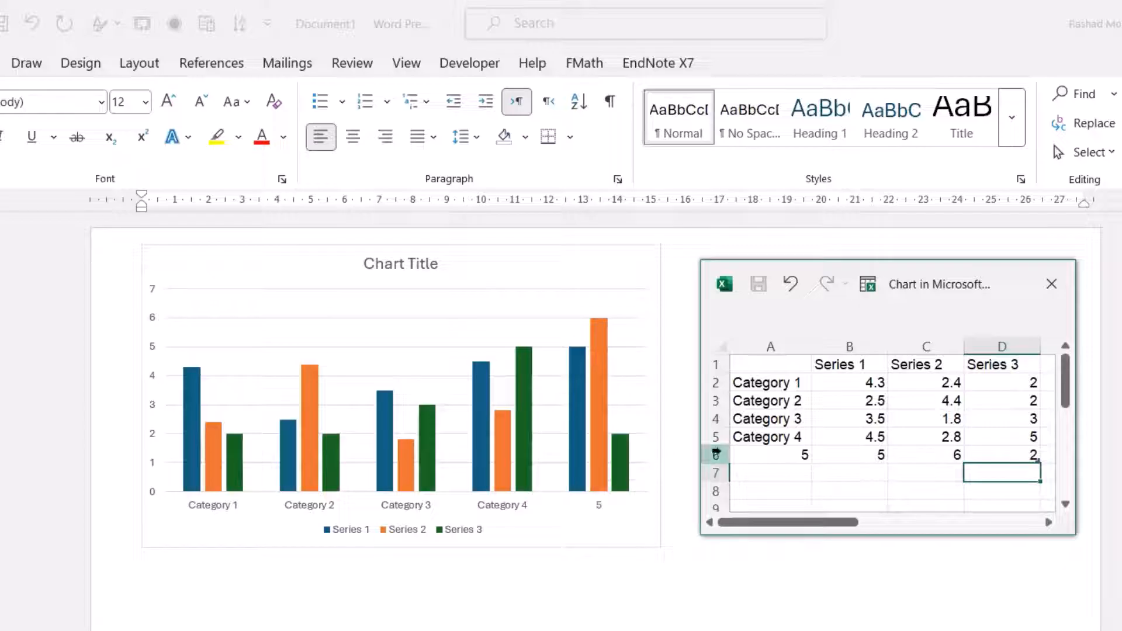
{"action": "right_click", "coordinate": [714, 455]}
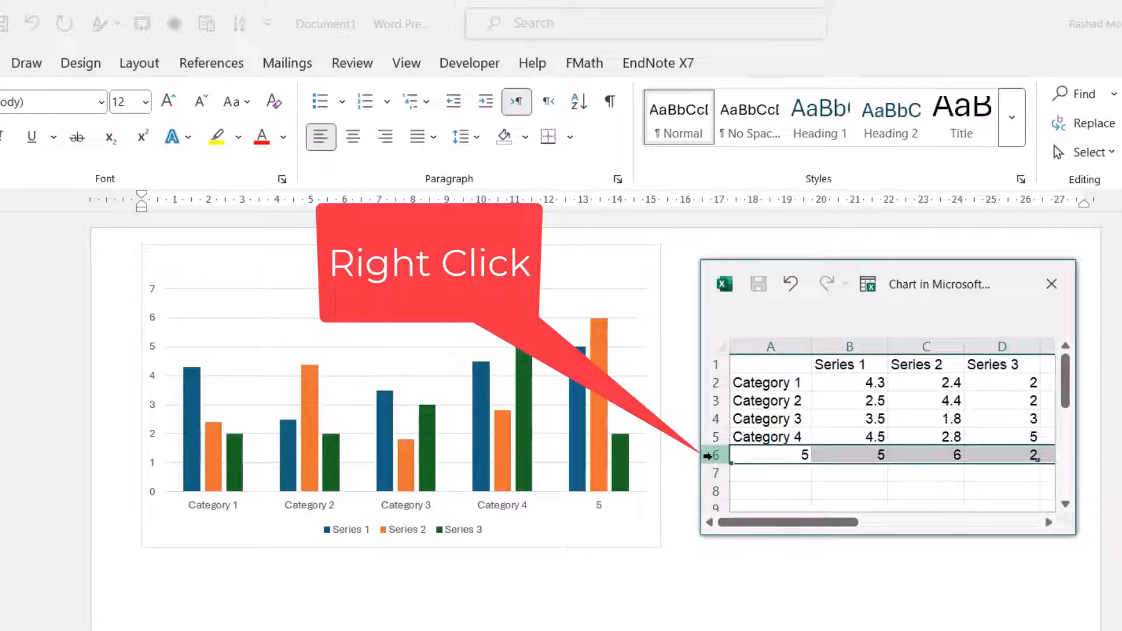
Delete the extra fifth row, try a Series 4 column, then delete it to keep three series
{"action": "right_click", "coordinate": [711, 455]}
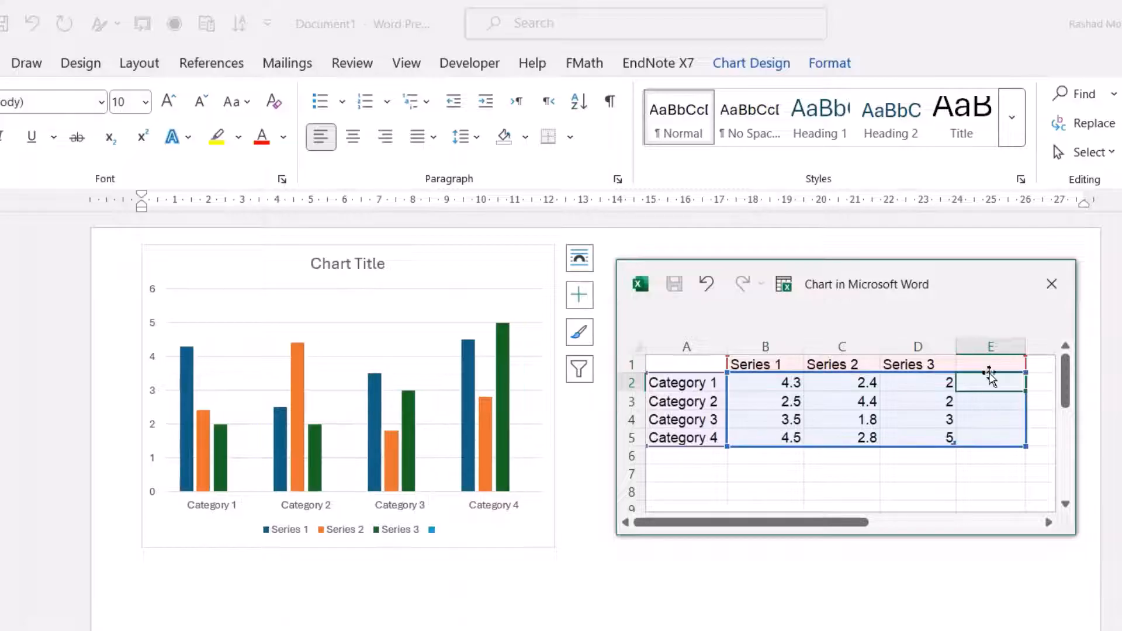
{"action": "type", "text": "Series 4"}
{"action": "type", "text": "2"}
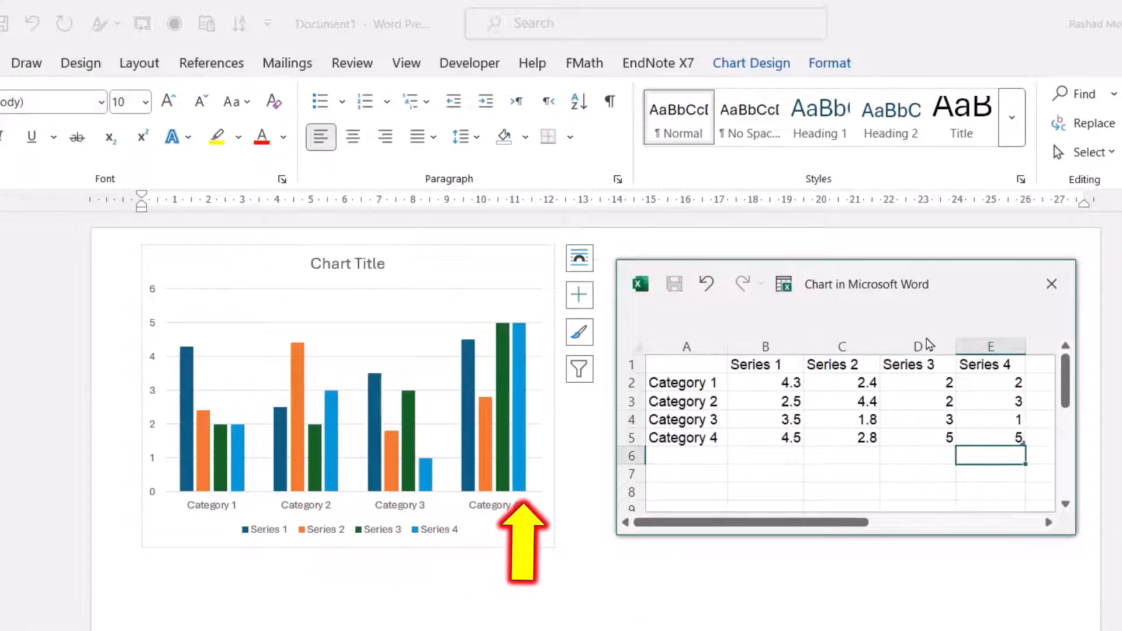
{"action": "right_click", "coordinate": [990, 348]}
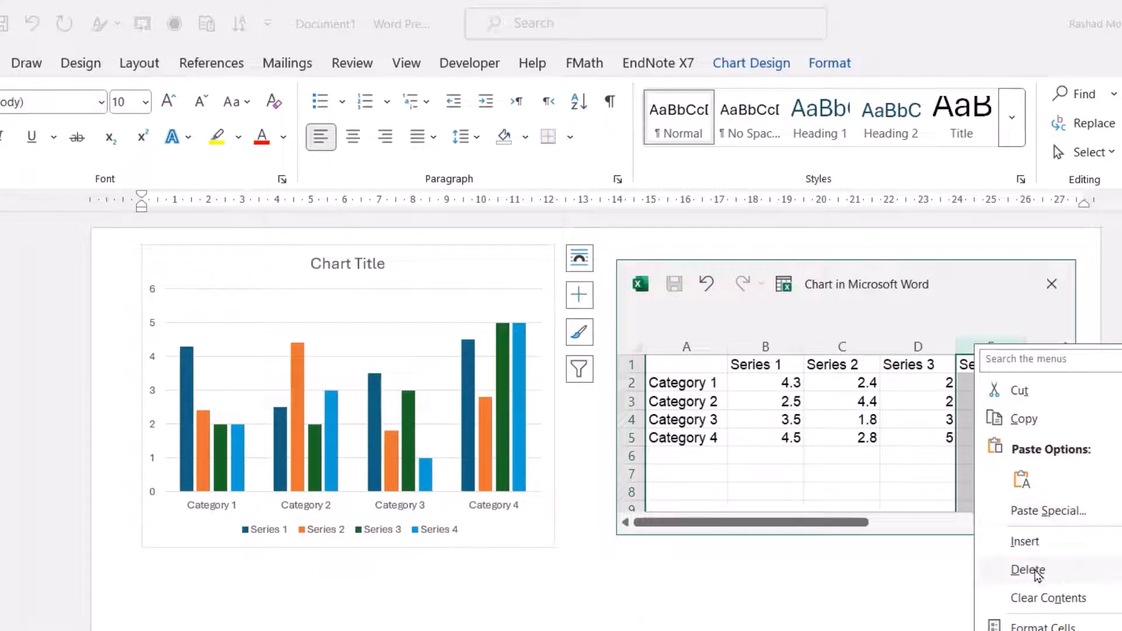
{"action": "left_click", "coordinate": [1027, 570]}
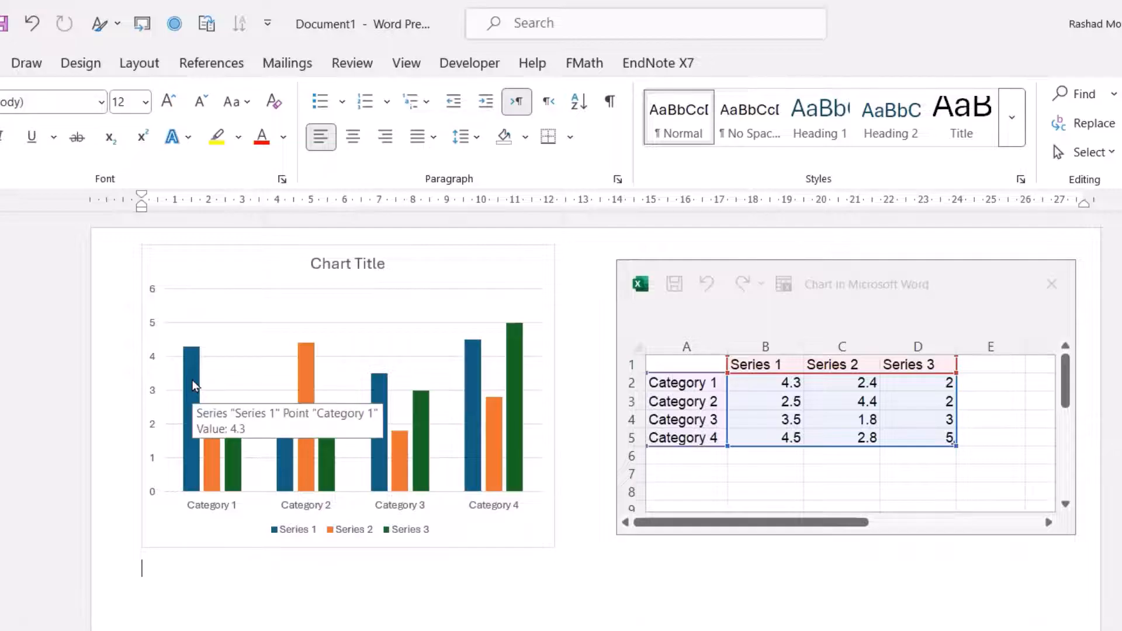
Recolour the Series 1 columns light blue via the Fill colours
{"action": "left_click", "coordinate": [348, 394]}
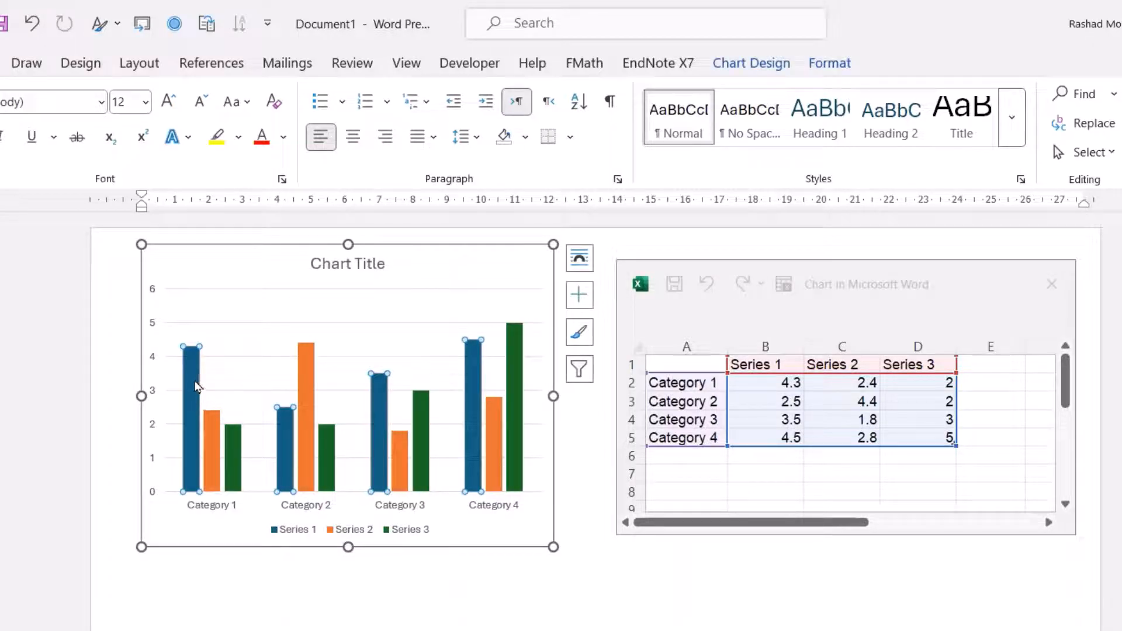
{"action": "right_click", "coordinate": [190, 368]}
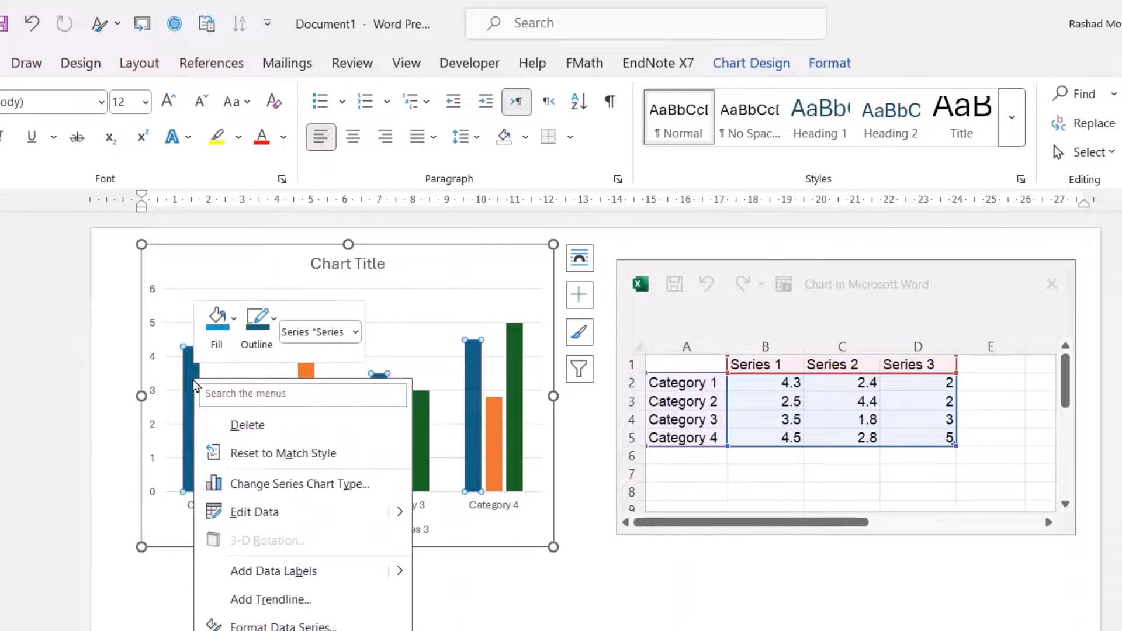
{"action": "mouse_move", "coordinate": [218, 318]}
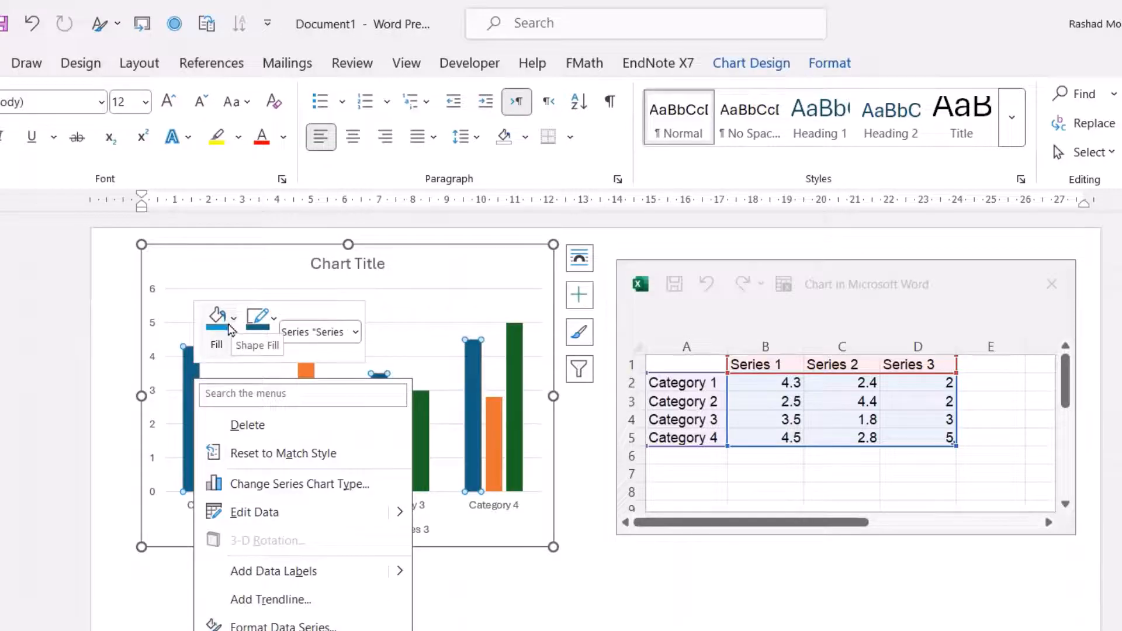
{"action": "left_click", "coordinate": [218, 315]}
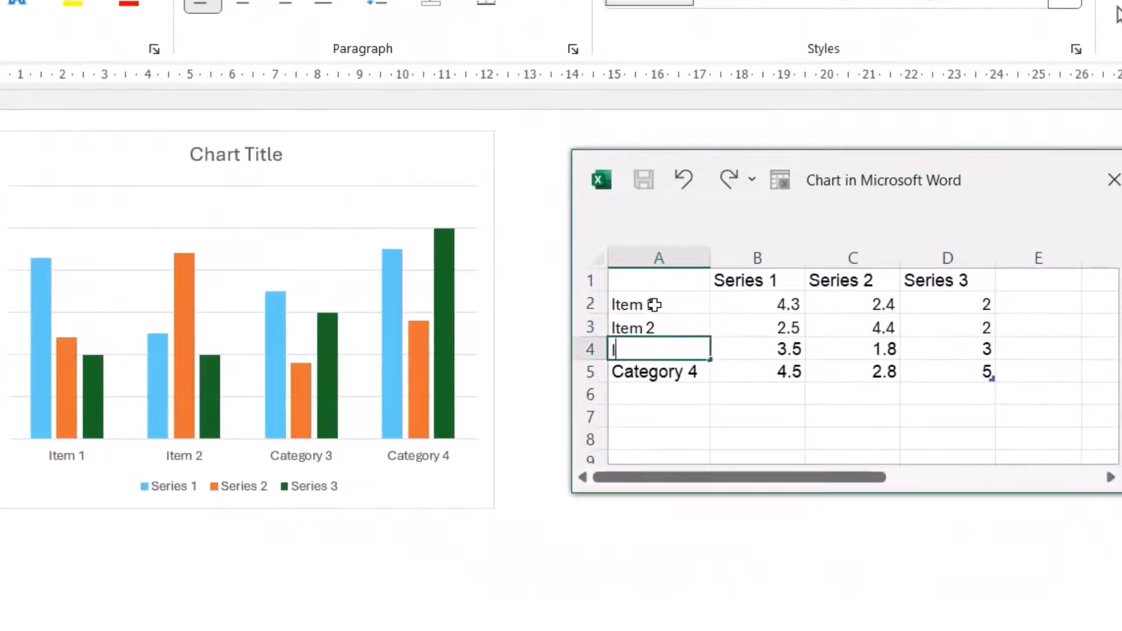
Rename the categories in cells A2:A5 to Item 1, Item 2, Item 3 and Item 4
{"action": "type", "text": "Item 3"}
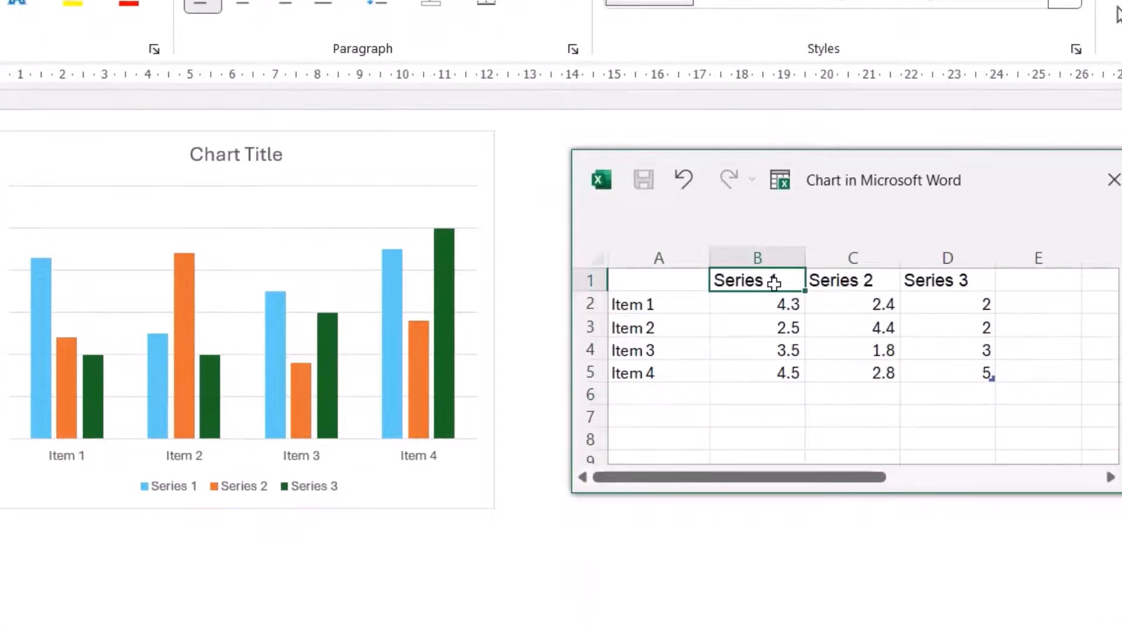